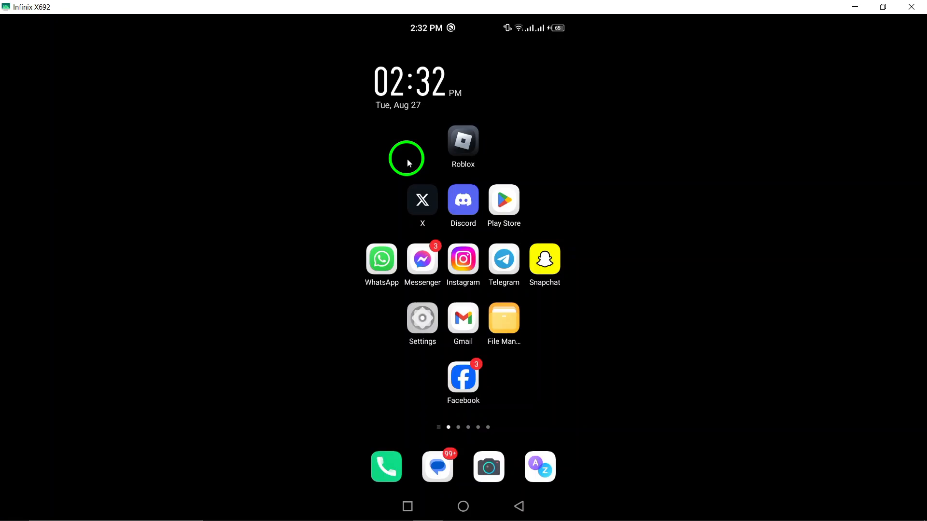
{"action": "mouse_move", "coordinate": [462, 145]}
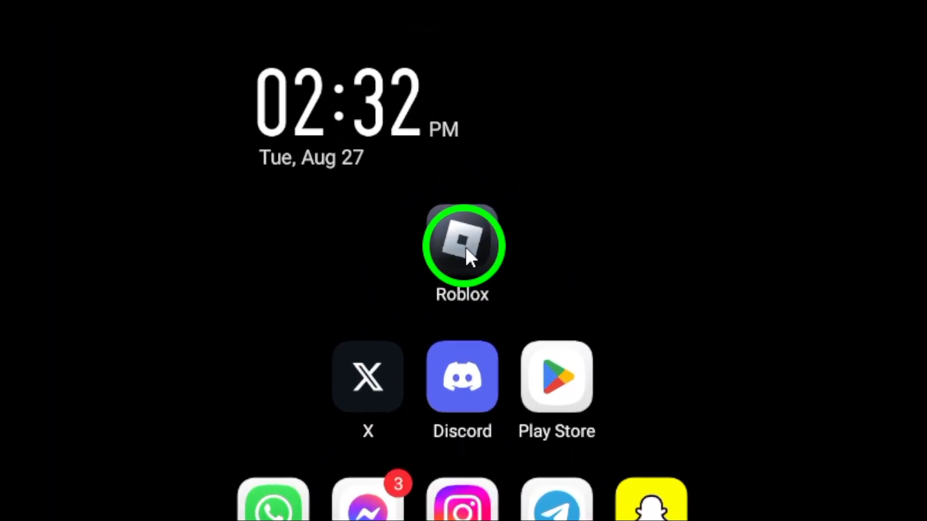
Step: Launch the Roblox app and scroll the More page down to the Settings tile
{"action": "left_click", "coordinate": [463, 244]}
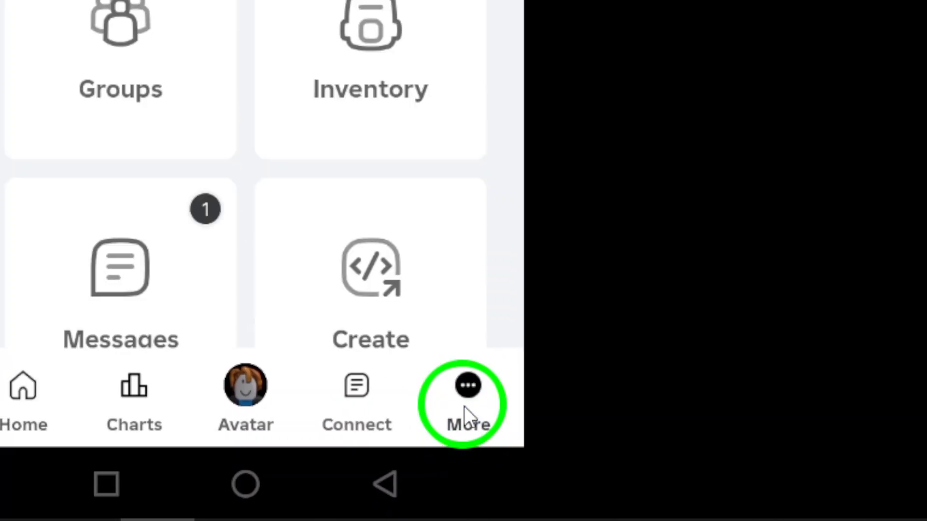
{"action": "scroll", "scroll_direction": "down", "scroll_amount": 3}
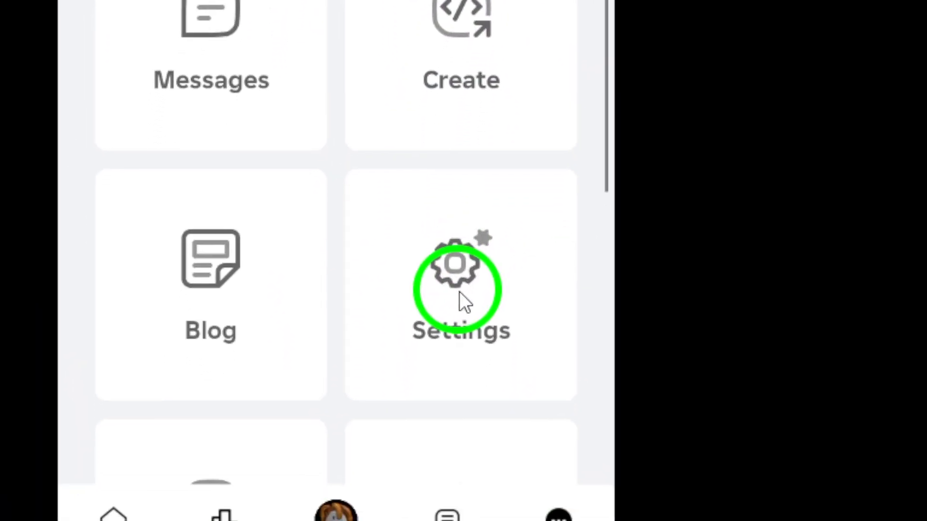
Step: Go into Settings and show Account Info with display name, username and email
{"action": "left_click", "coordinate": [461, 290]}
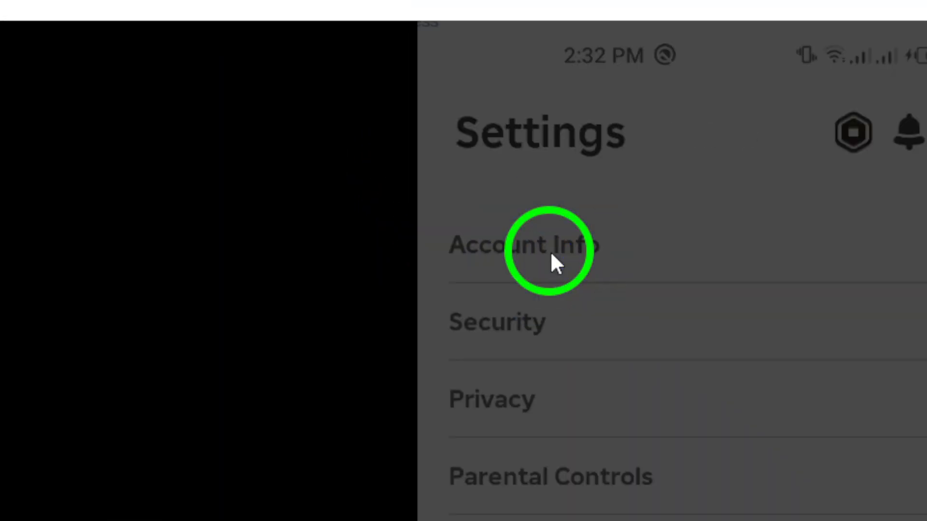
{"action": "left_click", "coordinate": [546, 245]}
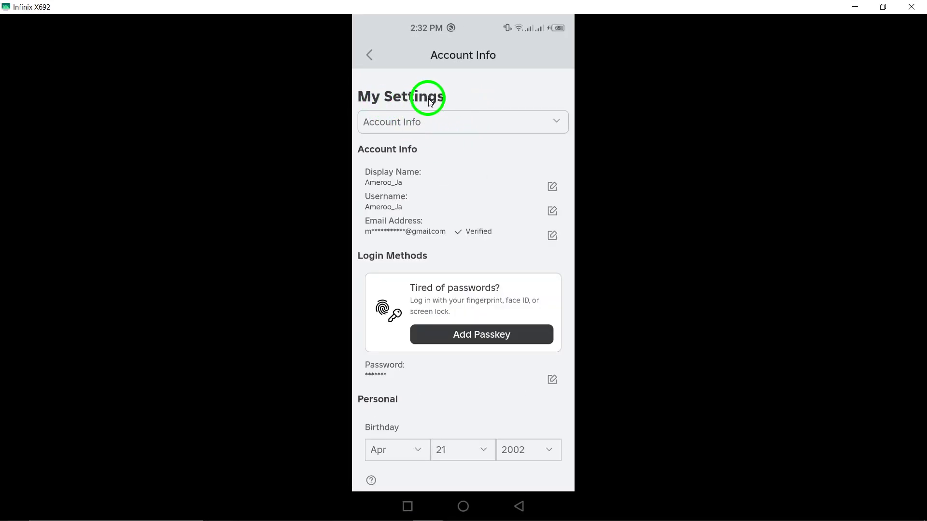
{"action": "mouse_move", "coordinate": [376, 214]}
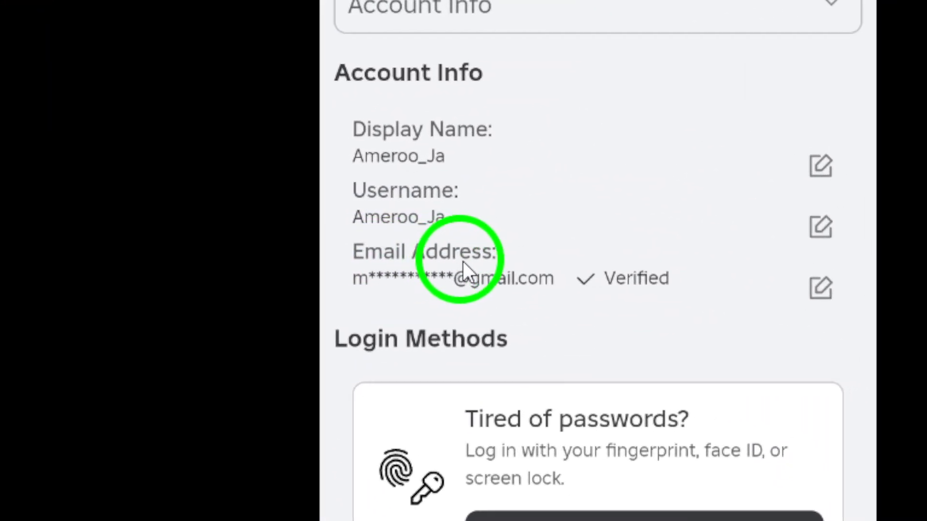
{"action": "left_click", "coordinate": [820, 289]}
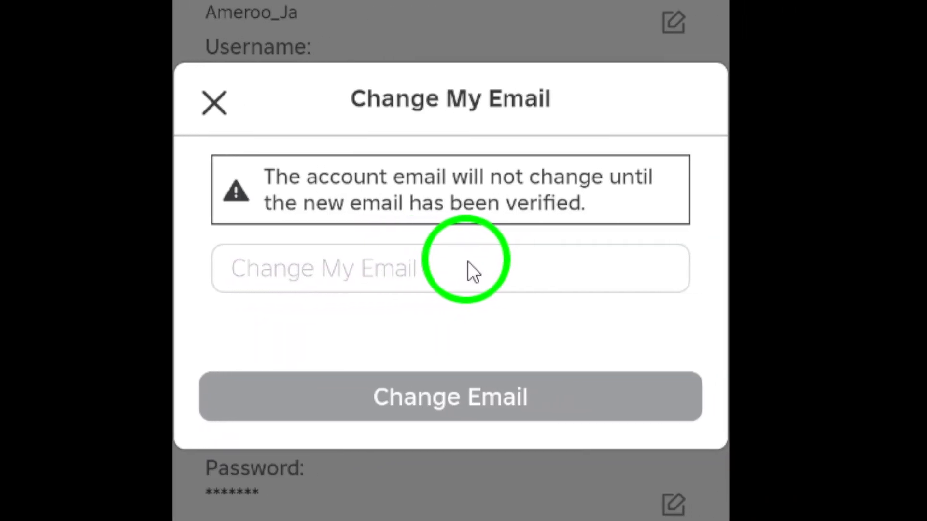
{"action": "left_click", "coordinate": [366, 267]}
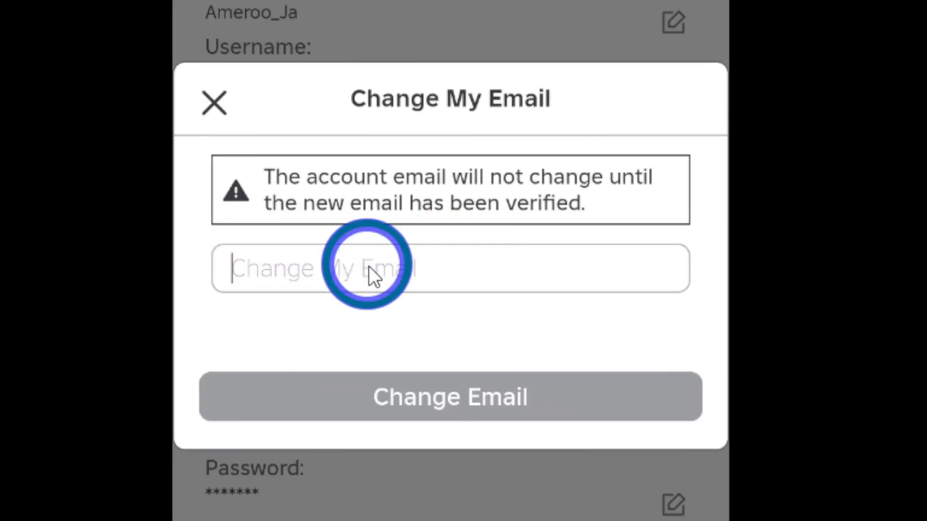
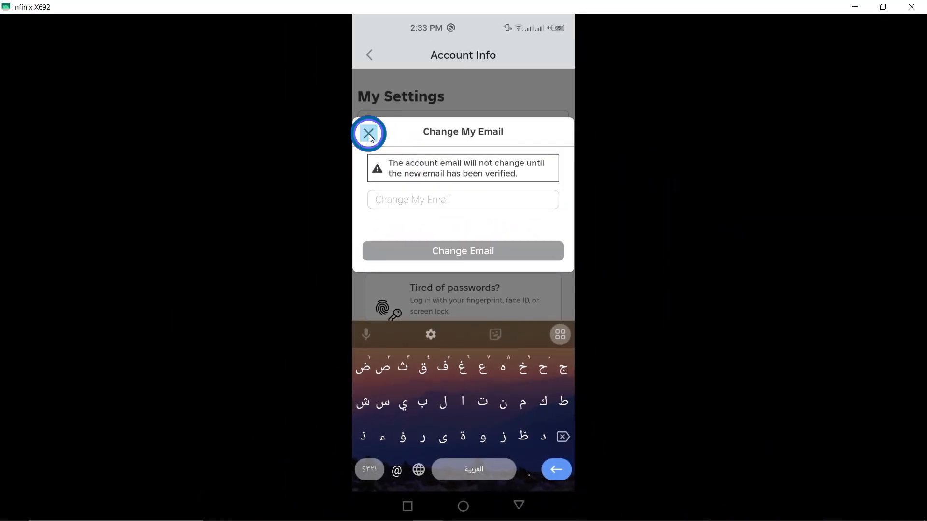
Step: Close the Change My Email dialog unchanged and return to the Android home screen
{"action": "left_click", "coordinate": [368, 132]}
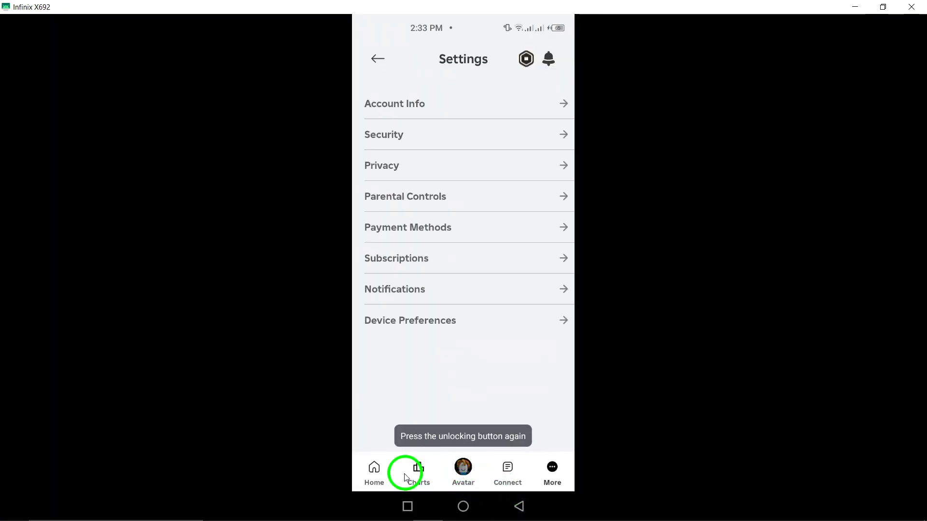
{"action": "left_click", "coordinate": [462, 507]}
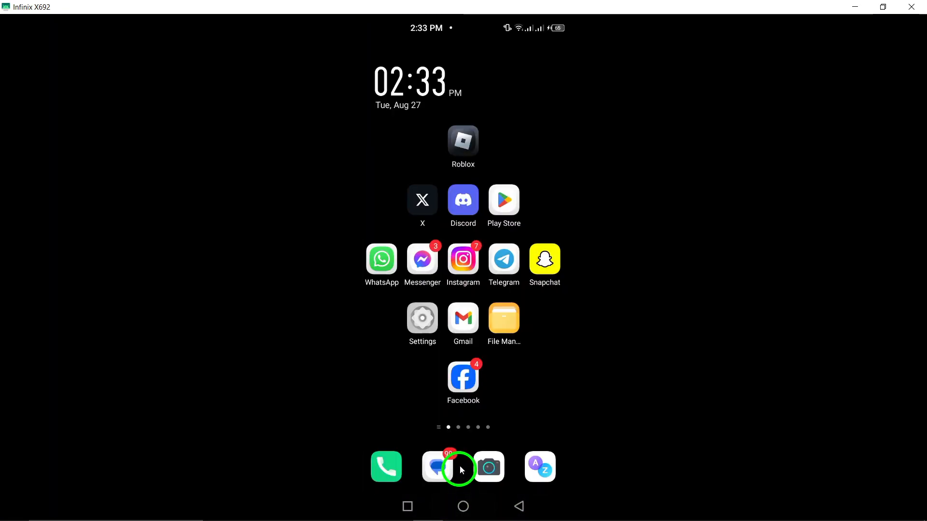